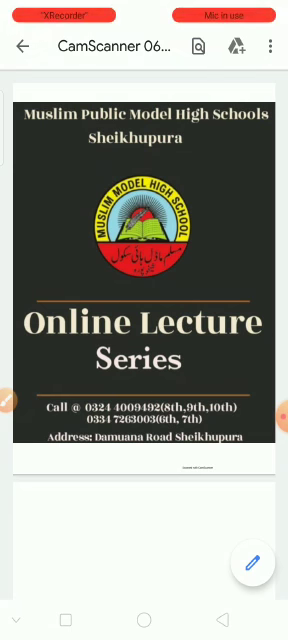
Step: Scroll down to page two's highlighted list of sulphuric acid uses
scroll("down", 3)
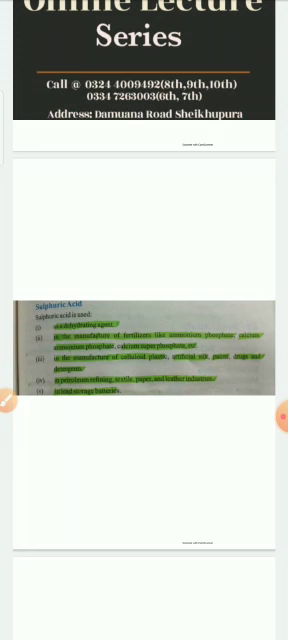
scroll("down", 3)
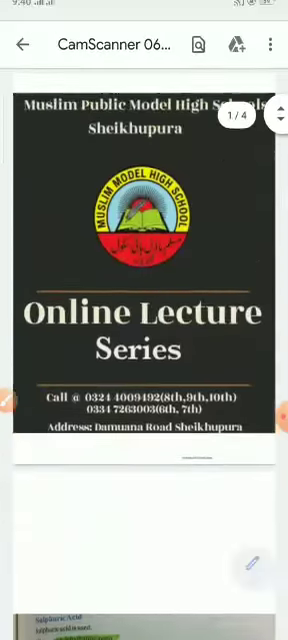
scroll("down", 3)
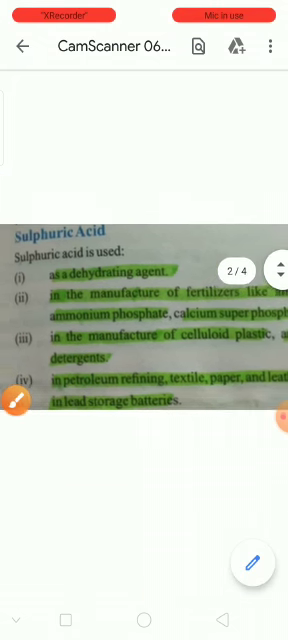
left_click(250, 560)
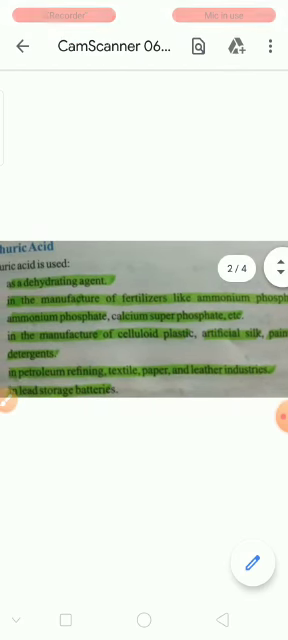
Step: Hide the top bar to read all five sulphuric acid uses full-screen
left_click(252, 564)
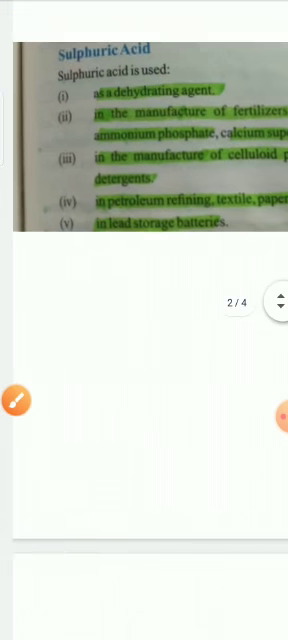
Step: Restore the top bar and scroll down to the acetic acid uses and 6.2 Bases / Alkalis
left_click(16, 404)
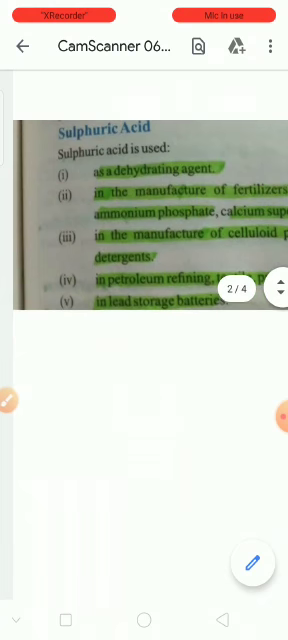
scroll("down", 3)
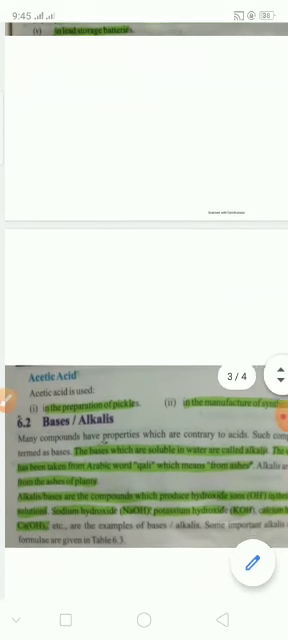
scroll("up", 3)
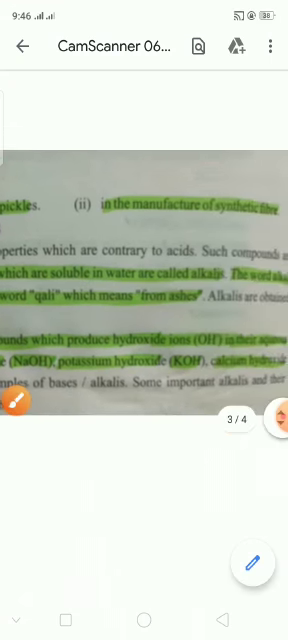
scroll("up", 3)
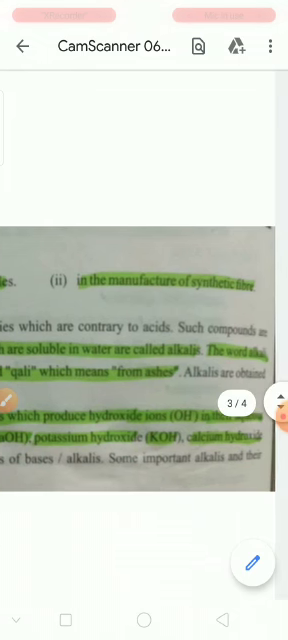
Step: Scroll to the Bases / Alkalis opening and hide the viewer bar for a fuller page
scroll("down", 3)
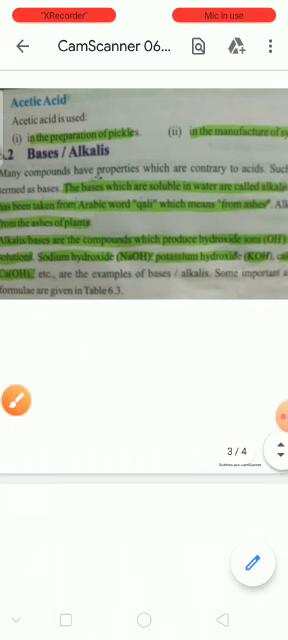
left_click(254, 558)
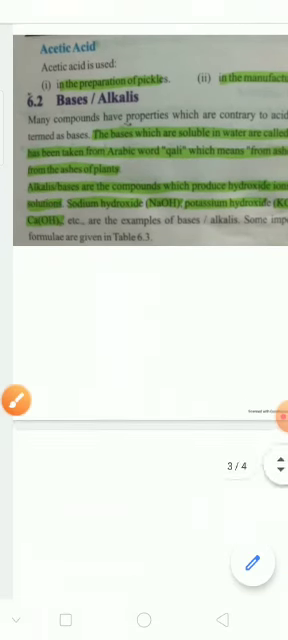
Step: Scroll down to the table of common alkalis on page three
scroll("down", 3)
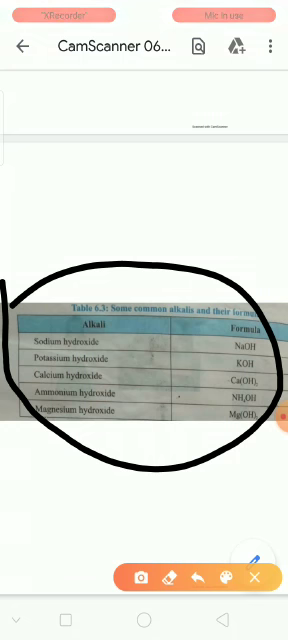
scroll("down", 3)
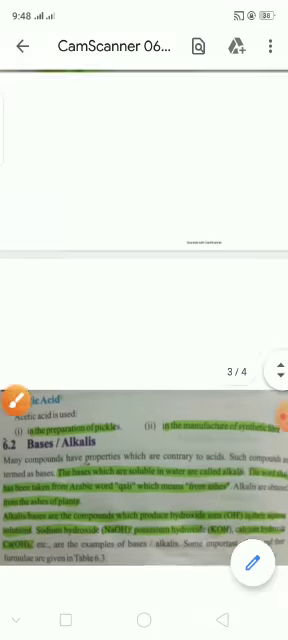
Step: Scroll up toward the cover, then back down to the common alkalis table
scroll("up", 3)
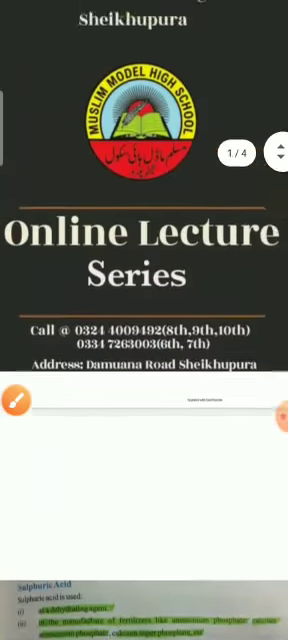
scroll("down", 3)
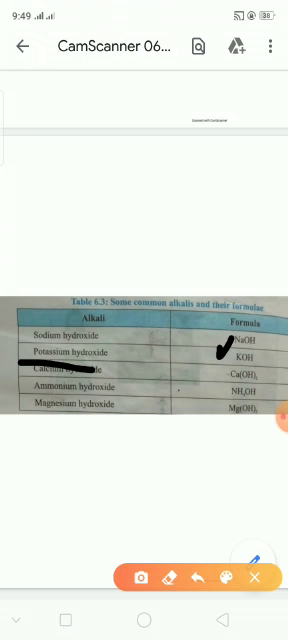
Step: Discard the ink mark and scroll back up to the Bases / Alkalis section
left_click(258, 576)
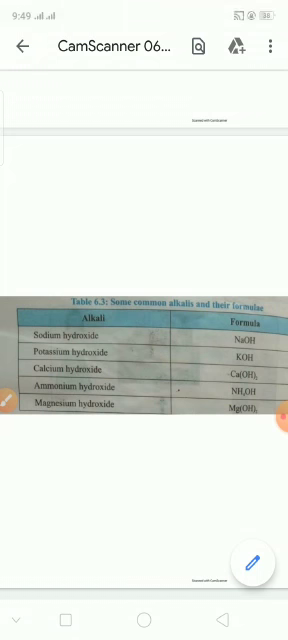
scroll("up", 3)
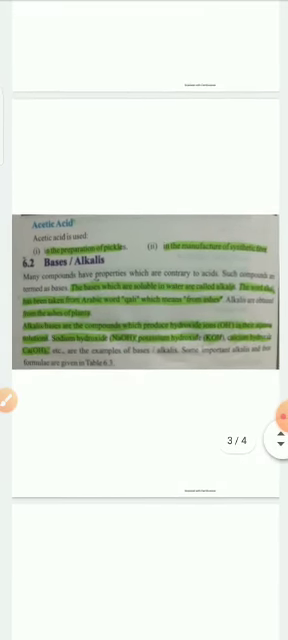
Step: Scroll up to the lecture's cover page, page one of four
scroll("up", 3)
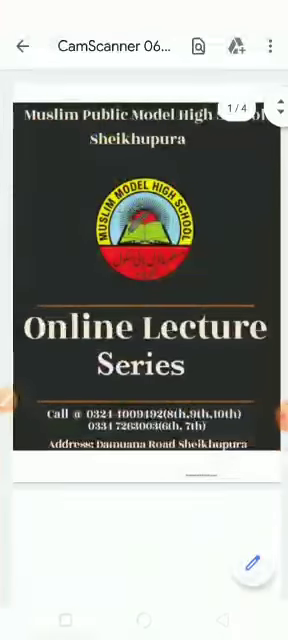